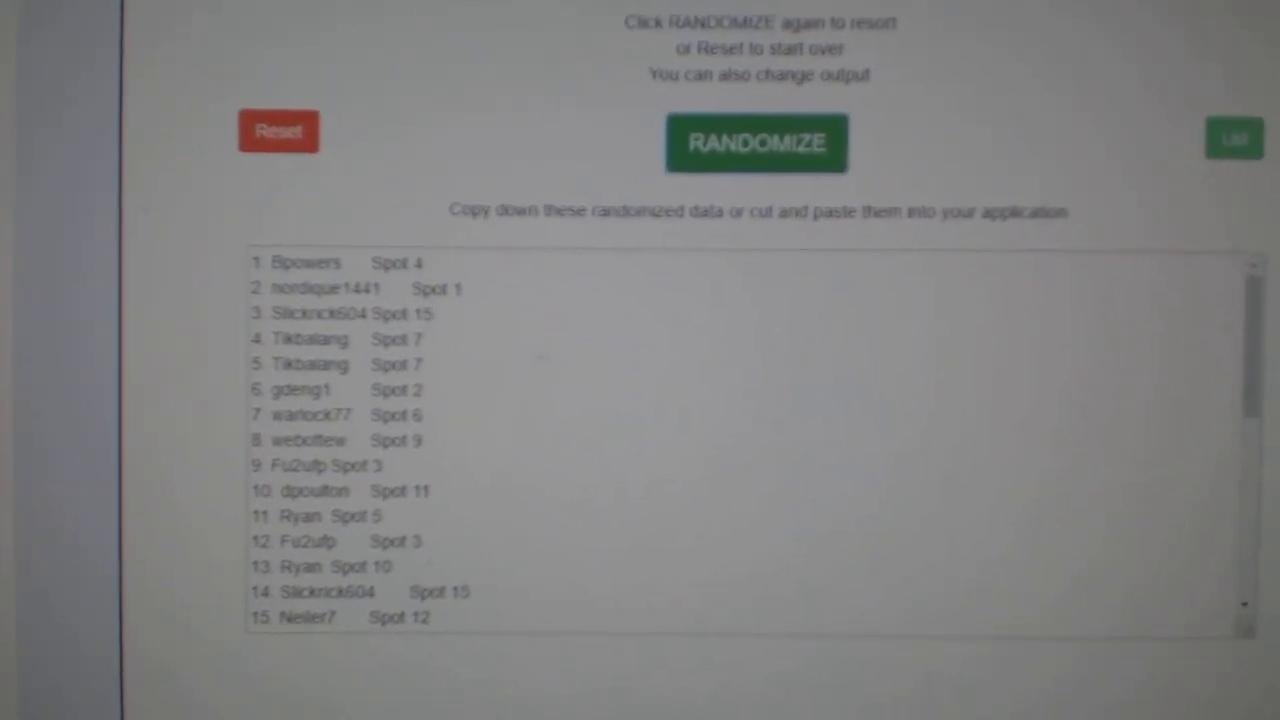
Reshuffle the participant names and spots list twice with RANDOMIZE
click(756, 142)
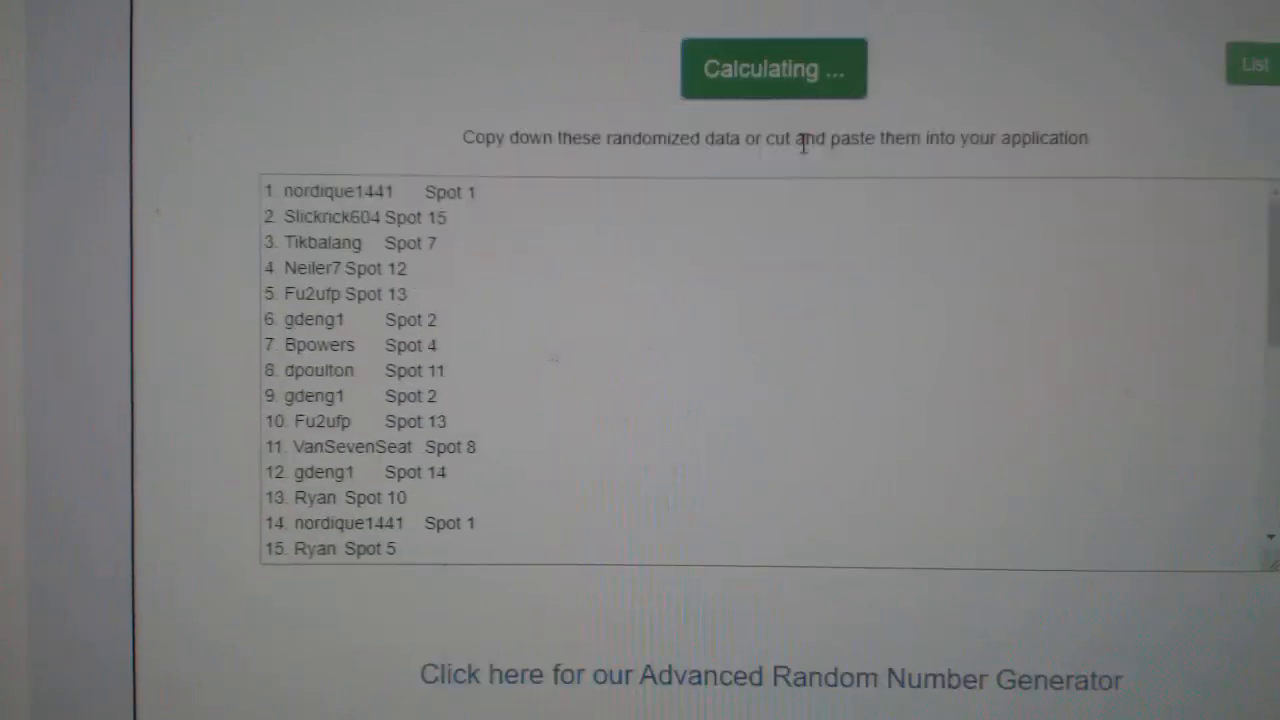
click(773, 68)
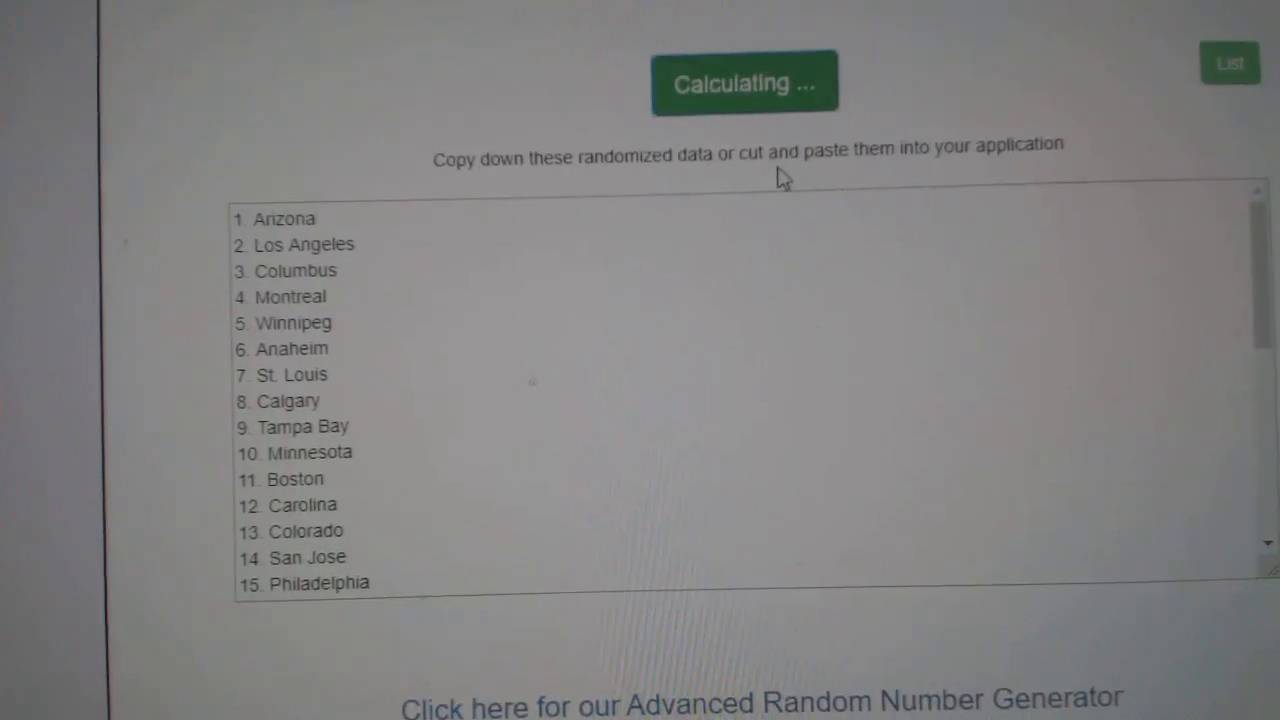
Randomize the team cities list, starting from Arizona
click(744, 83)
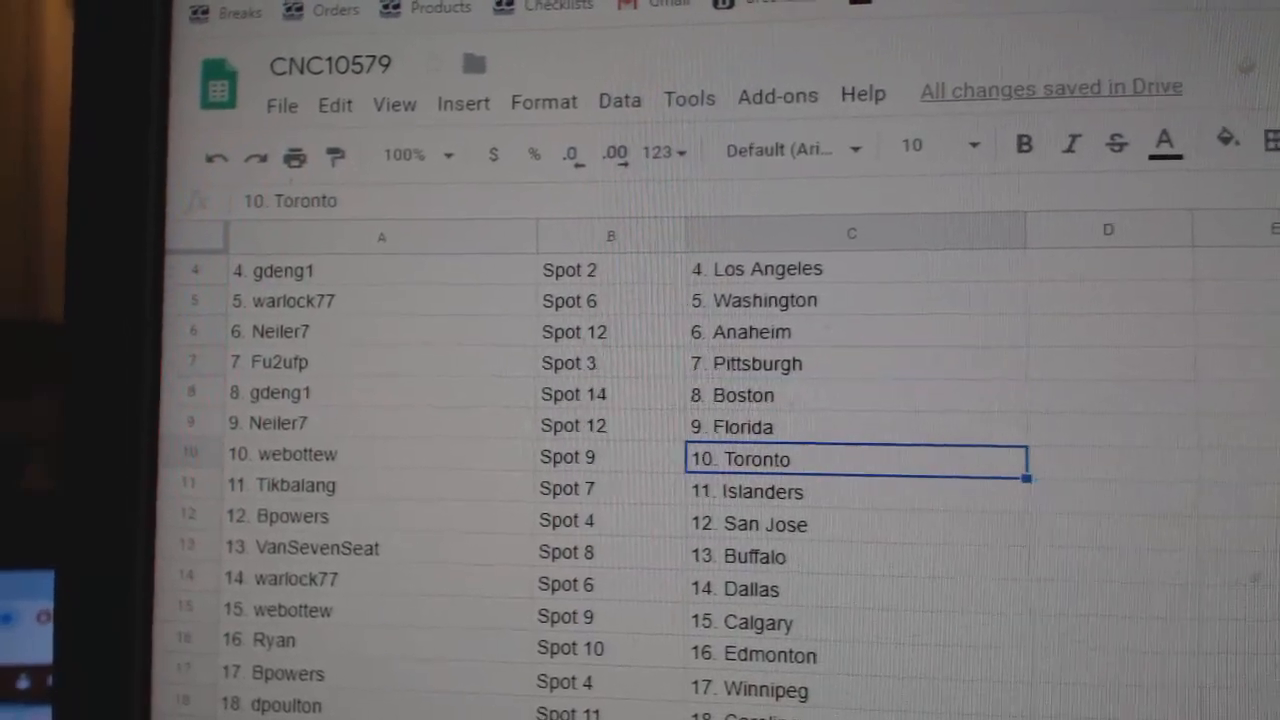
Scroll the CNC10579 sheet to check participant 18's team (Carolina) and further pairings
scroll(down, 3)
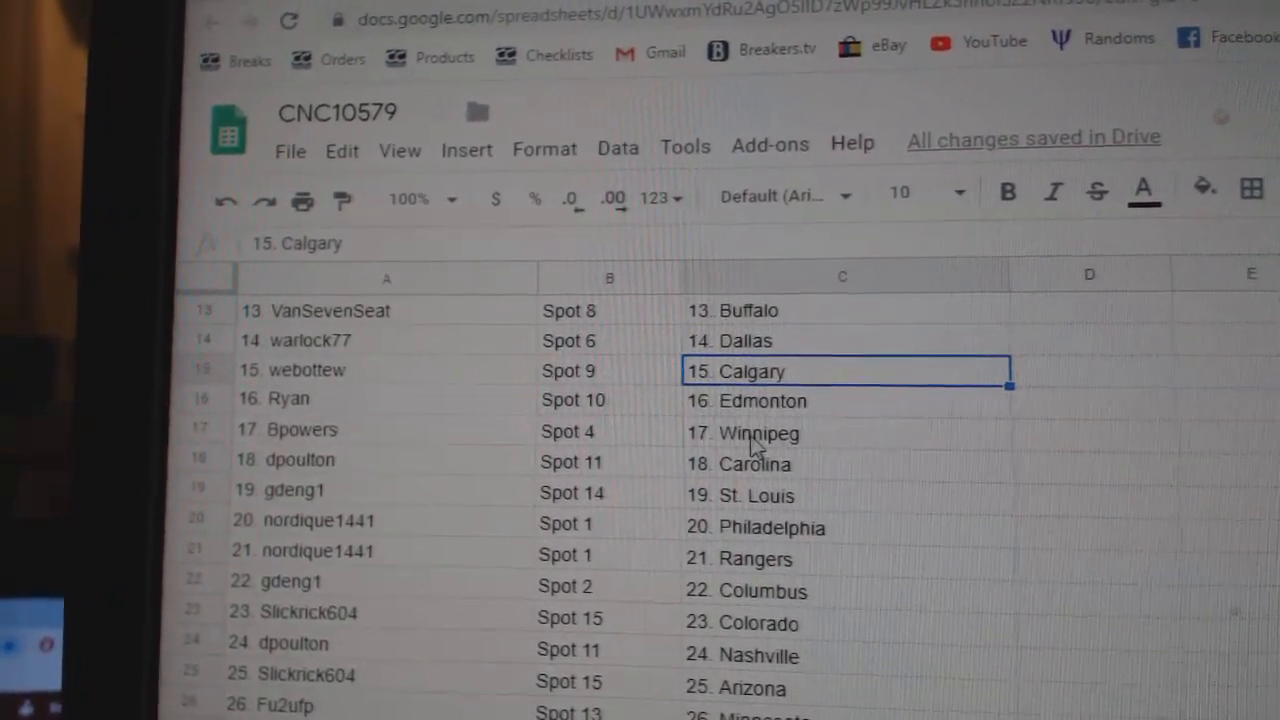
click(840, 464)
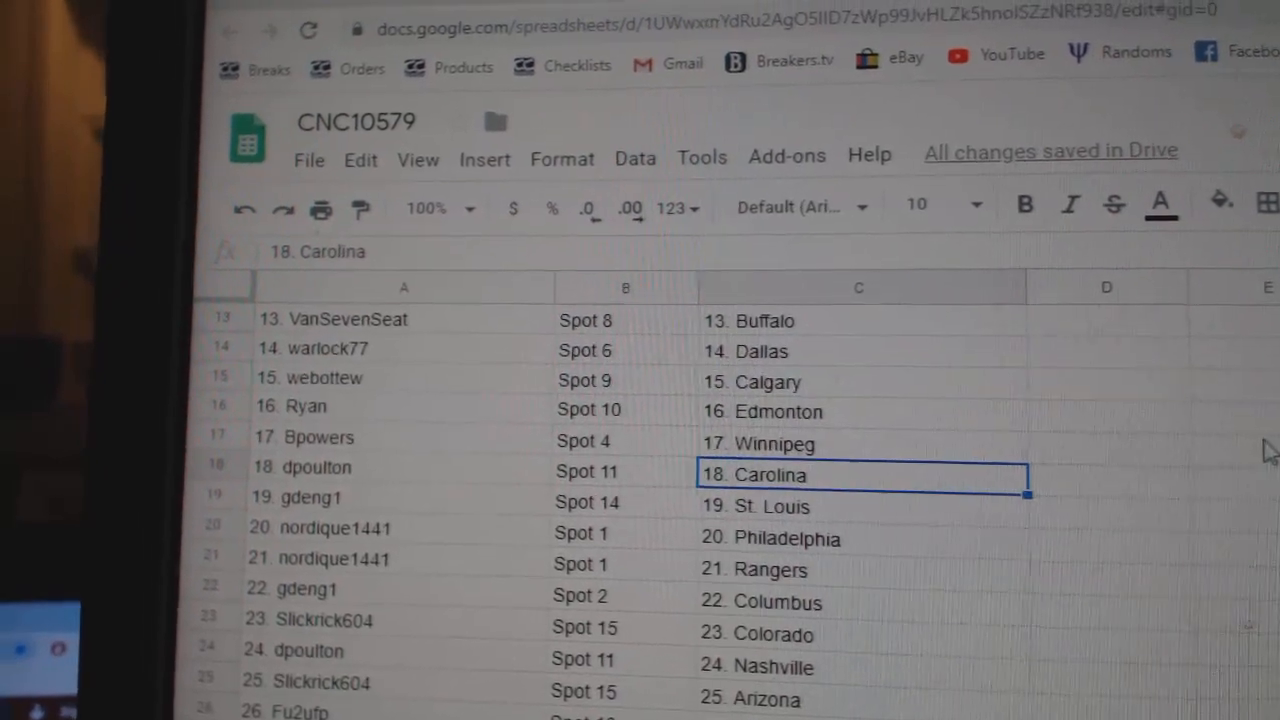
scroll(down, 3)
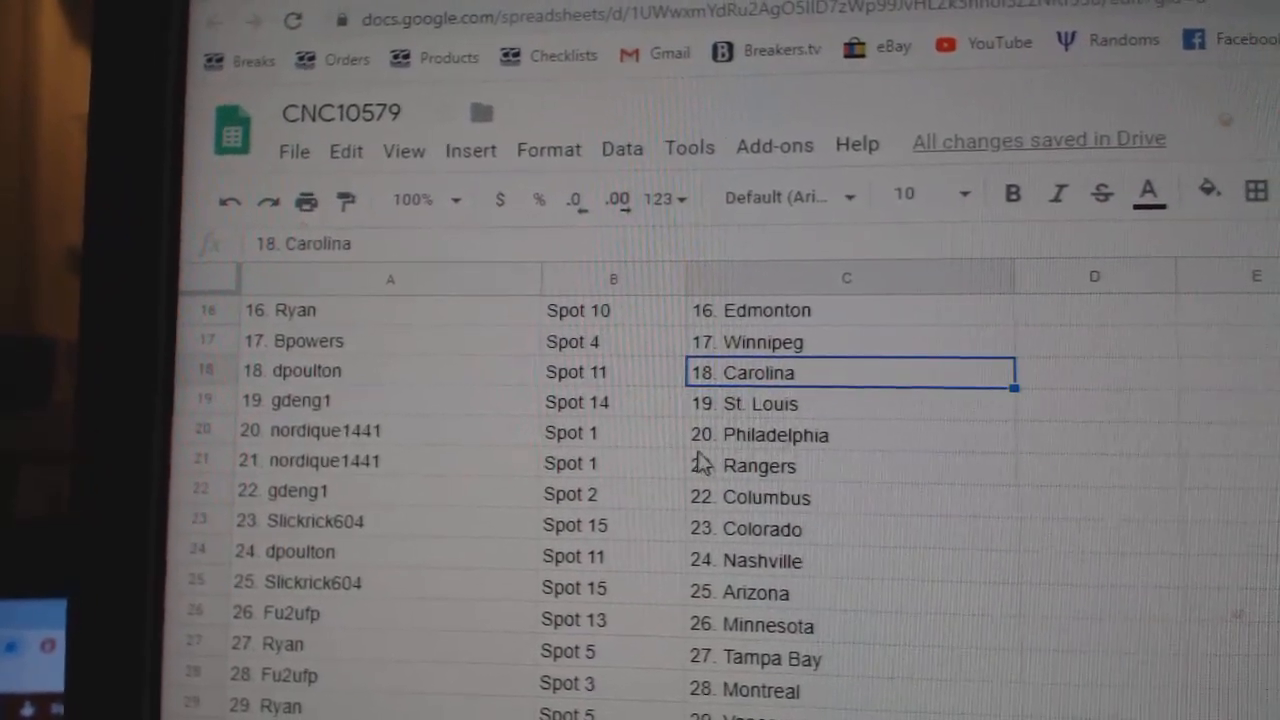